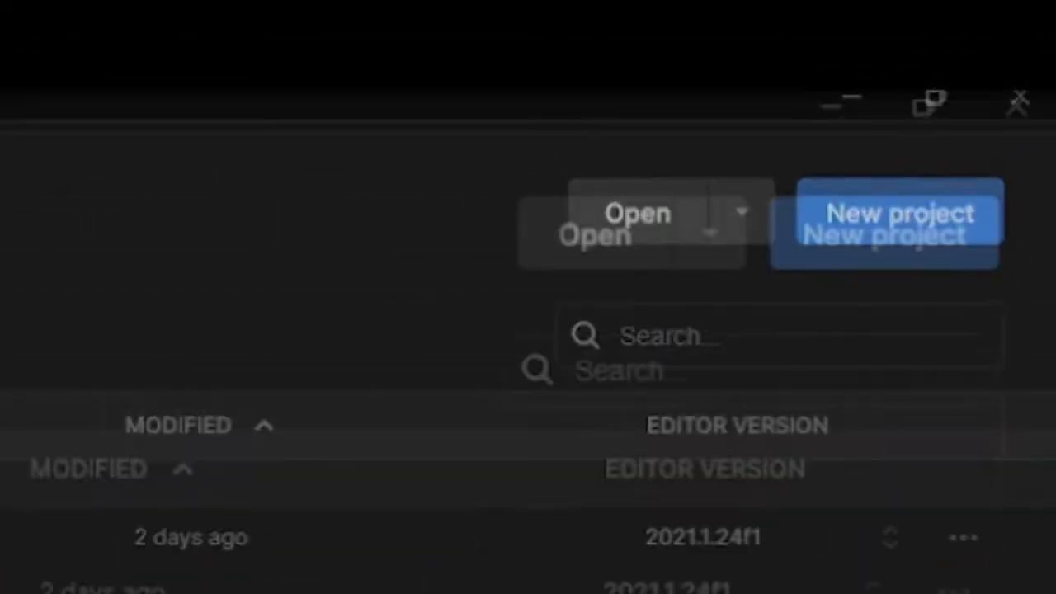
Start a new 3D project, first named 'Spiderman - No Way Home', then 'Tarantula Man - Doesn't Have a Home'
left_click(899, 212)
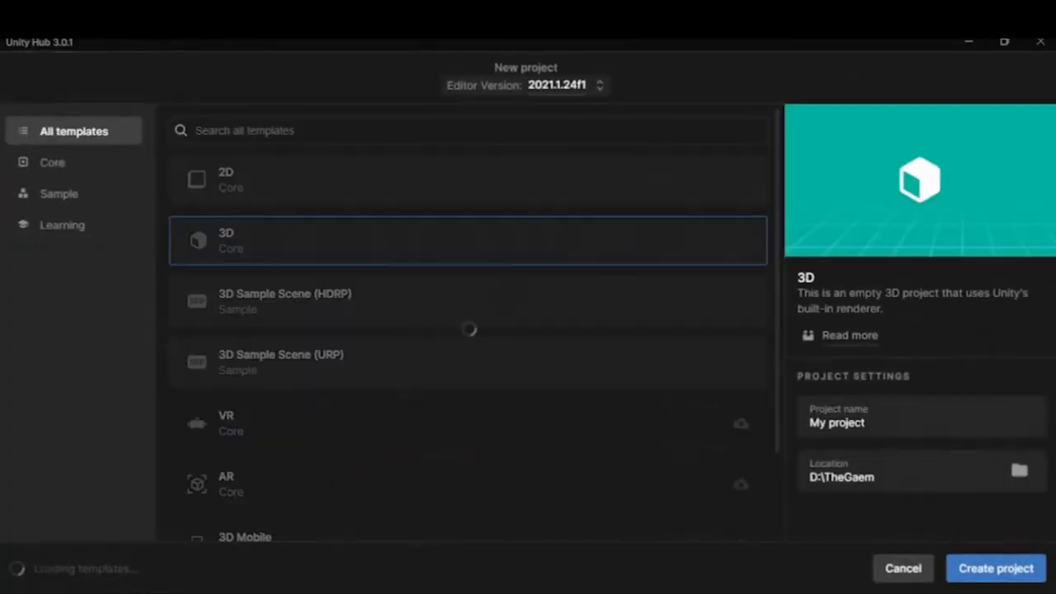
type("Spiderman")
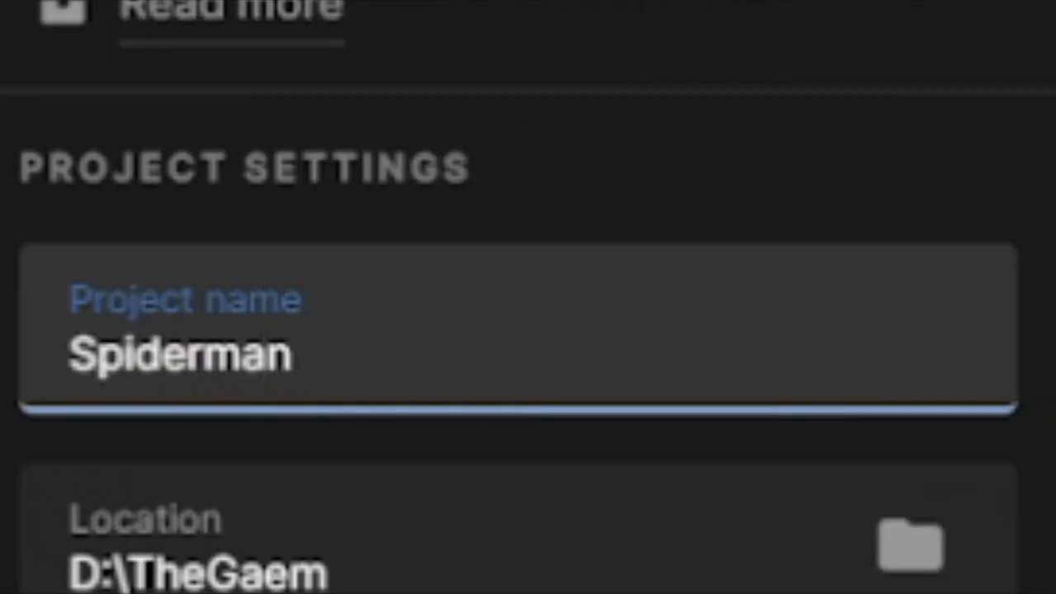
type("- No Way Home")
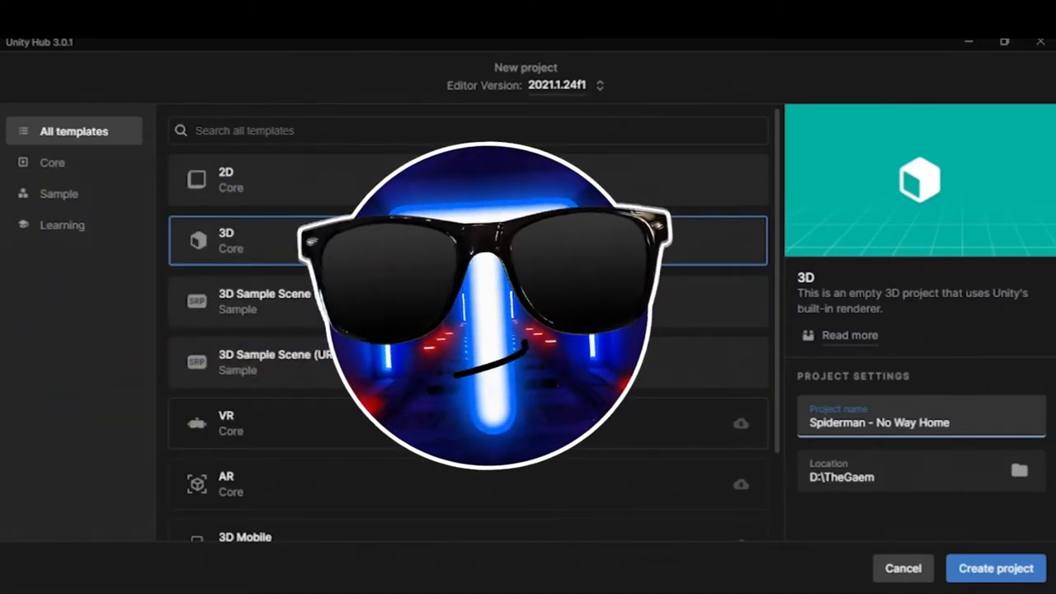
type("Tarantula Man -")
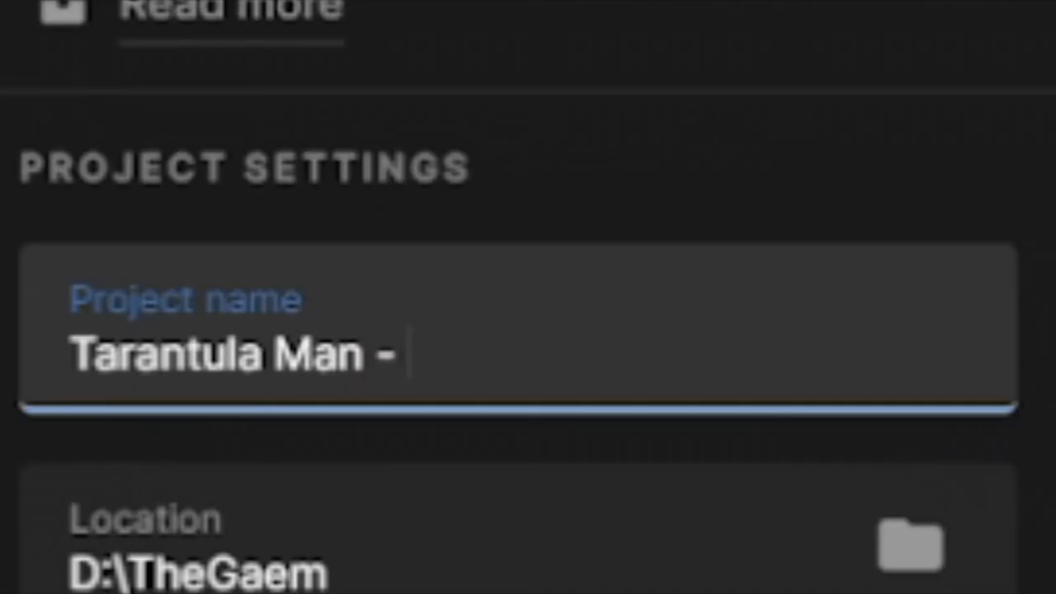
type("Doesn't Have a Home")
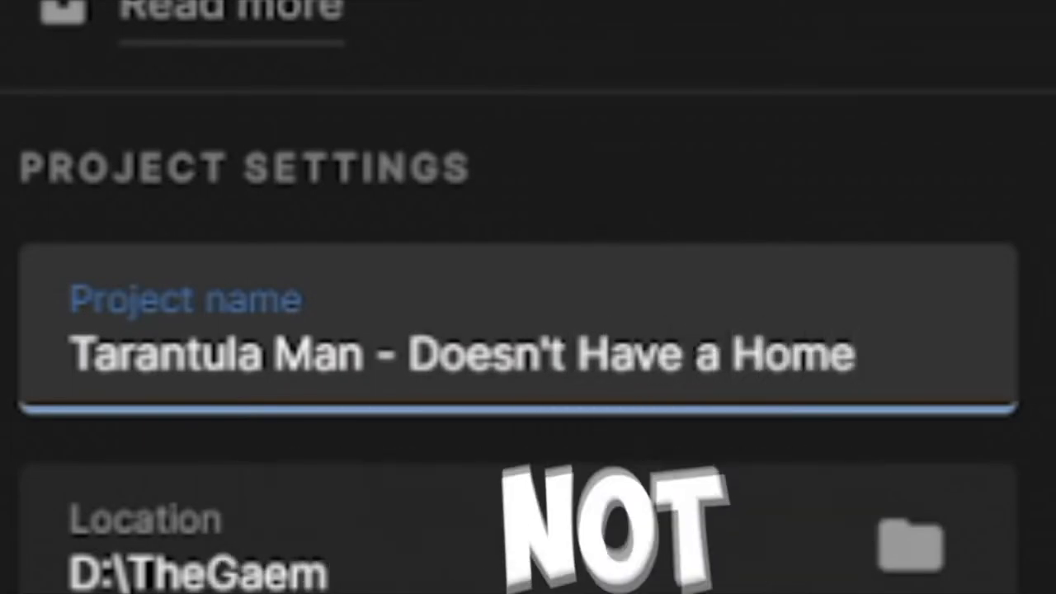